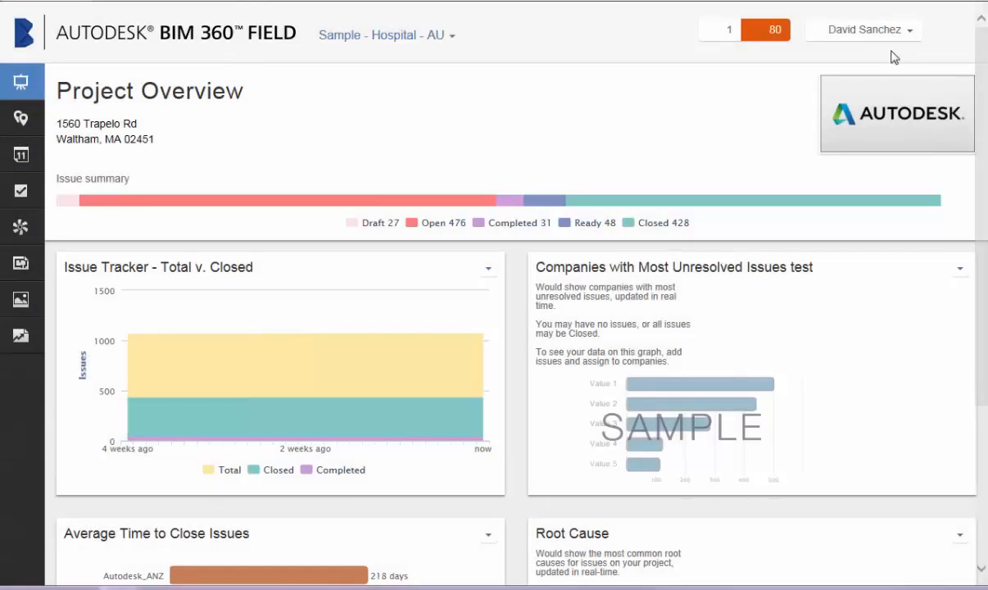
Show the user account menu at the top right of the Sample Hospital project.
click(863, 30)
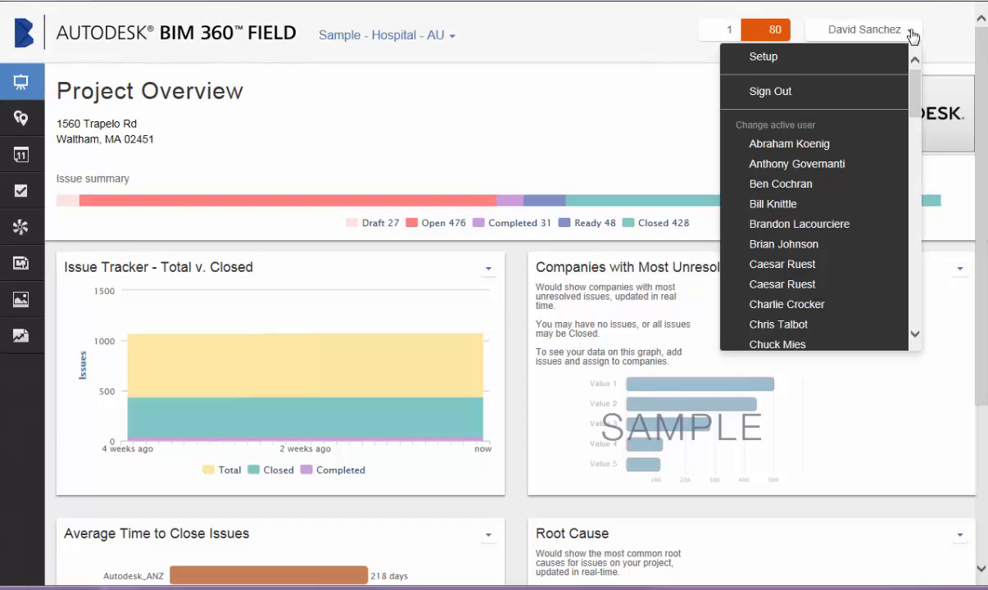
mouse_move(763, 56)
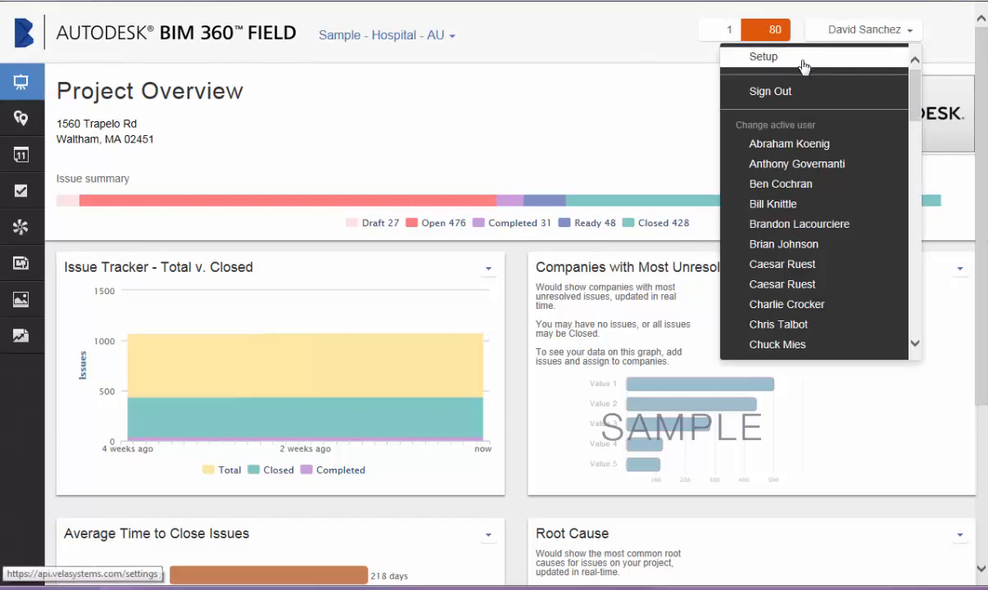
Reach the Locations page in project setup, listing 44 items.
click(763, 56)
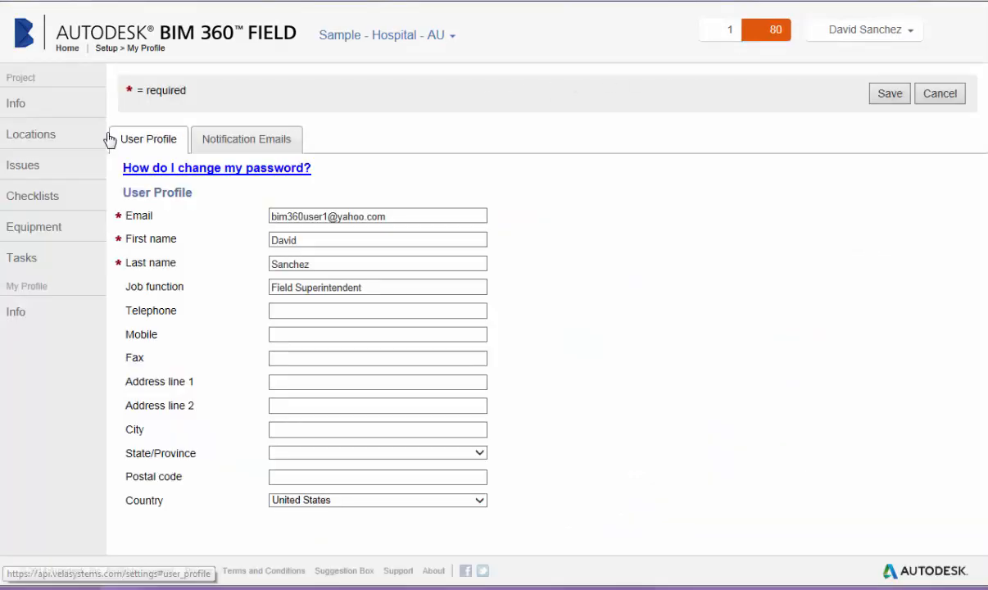
click(31, 134)
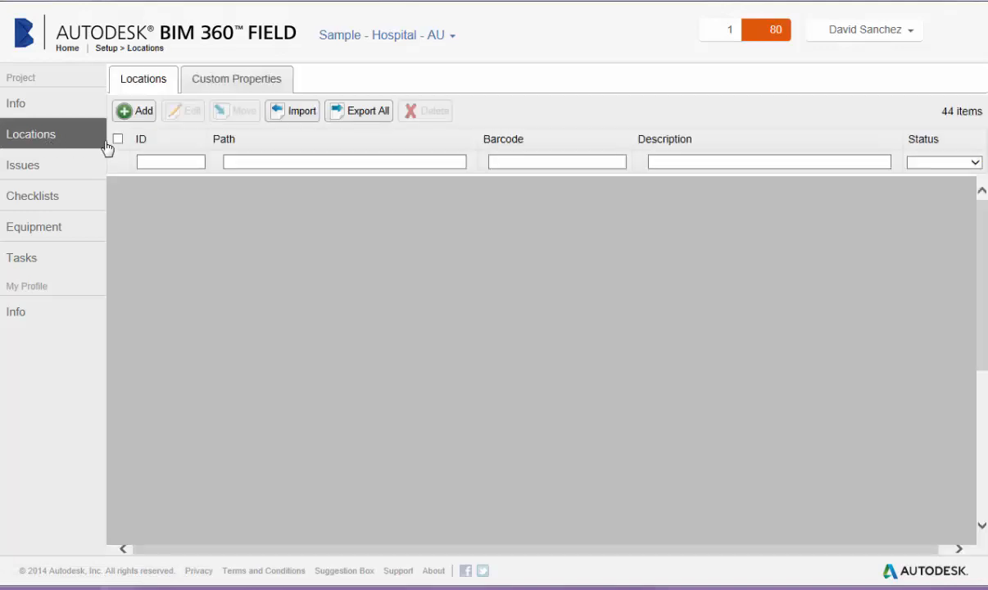
mouse_move(302, 115)
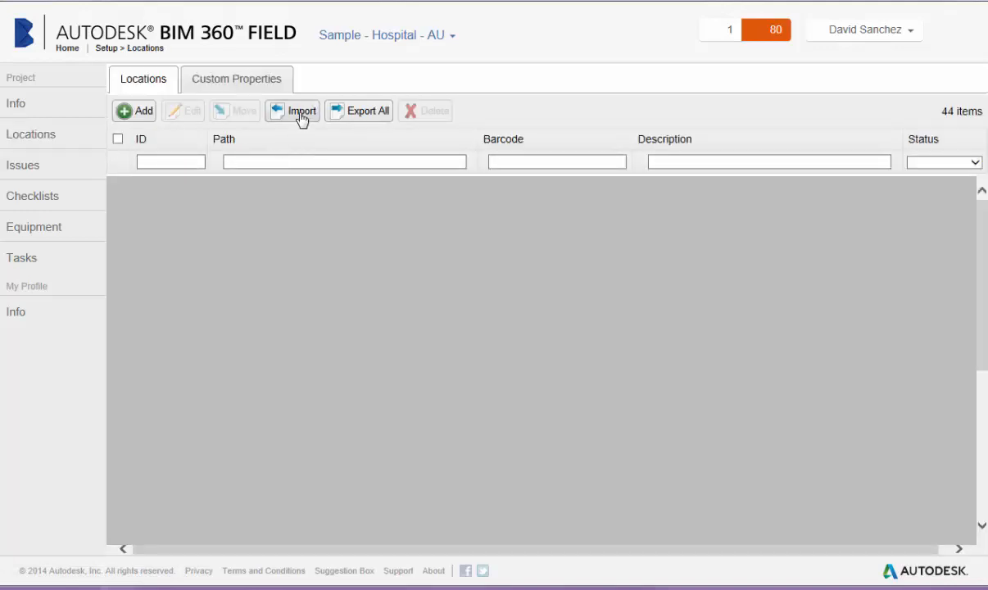
Start a location import and download the sample locations spreadsheet.
click(292, 111)
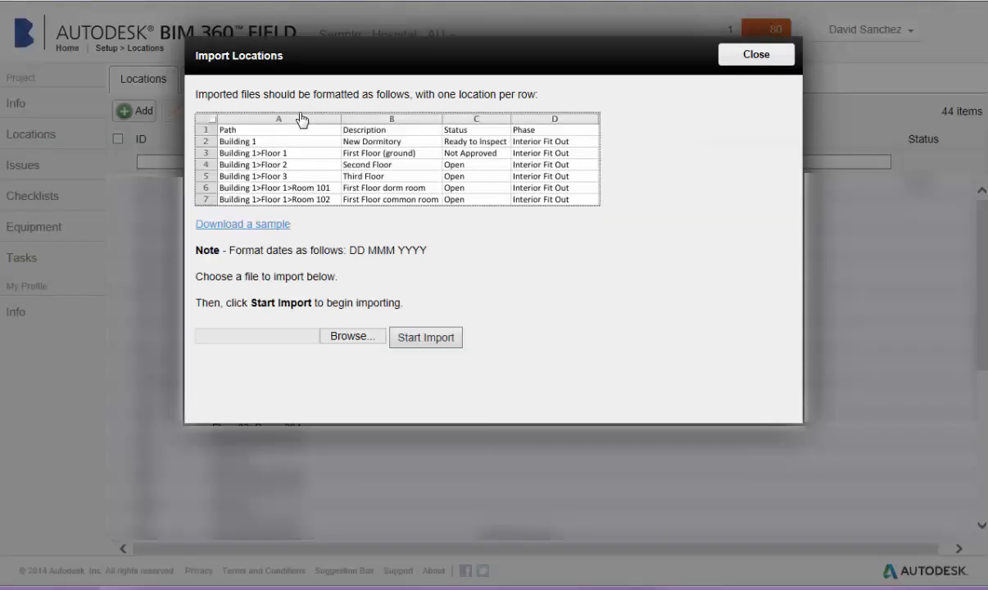
mouse_move(260, 232)
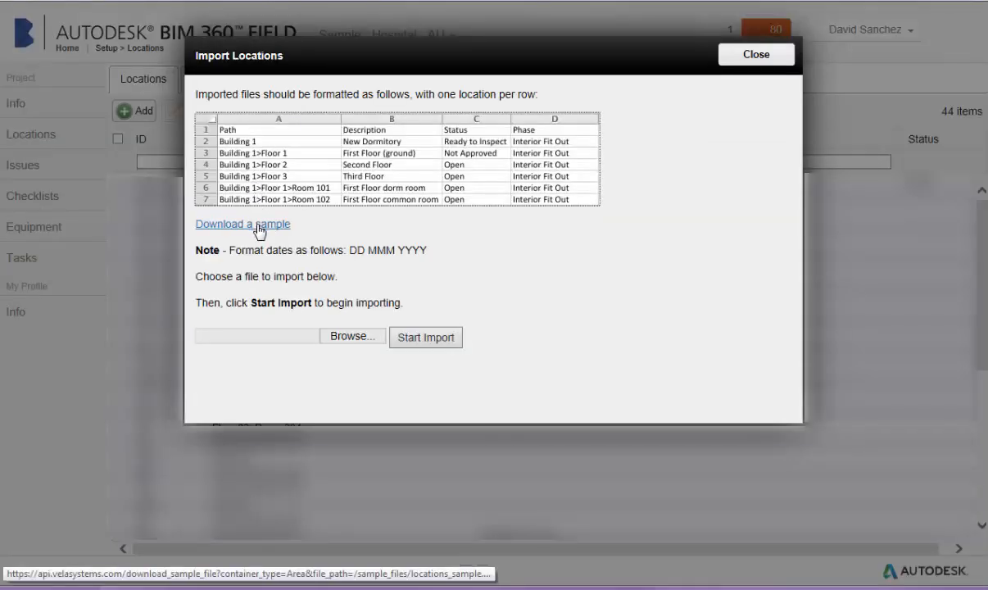
click(242, 222)
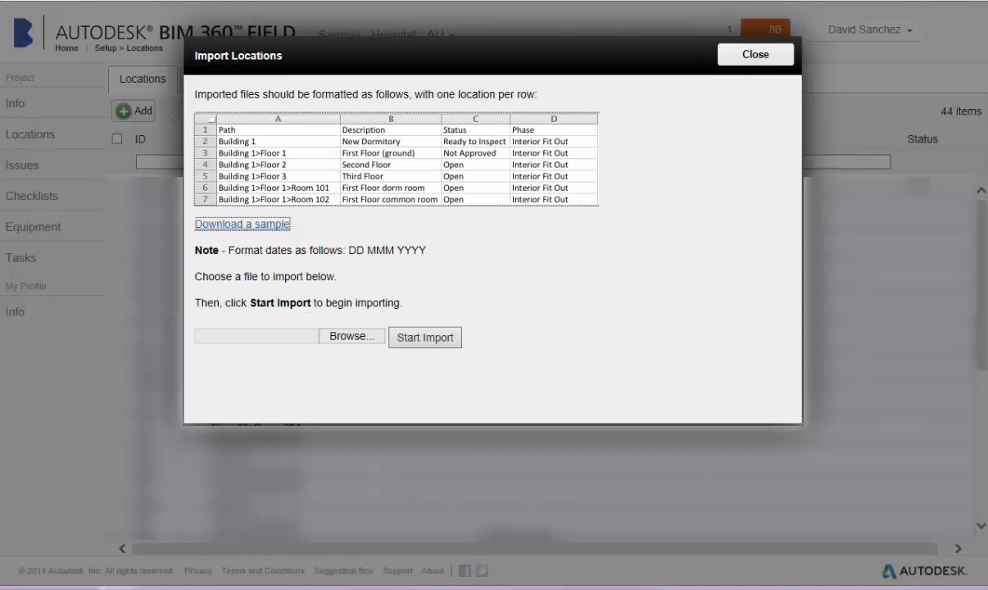
Import the chosen spreadsheet, adding 16 locations with 0 errors, and return to Locations.
click(351, 336)
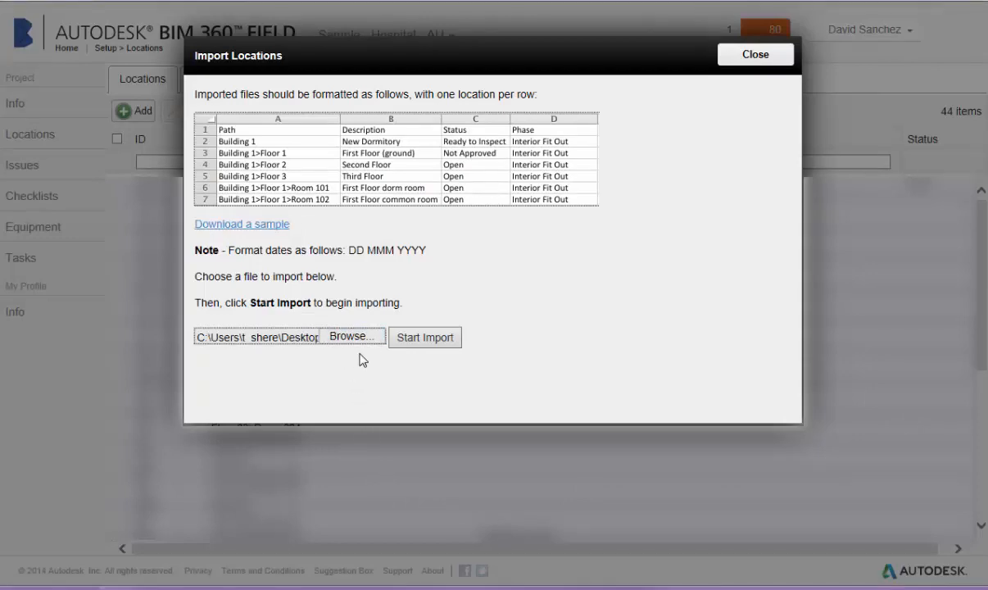
mouse_move(377, 364)
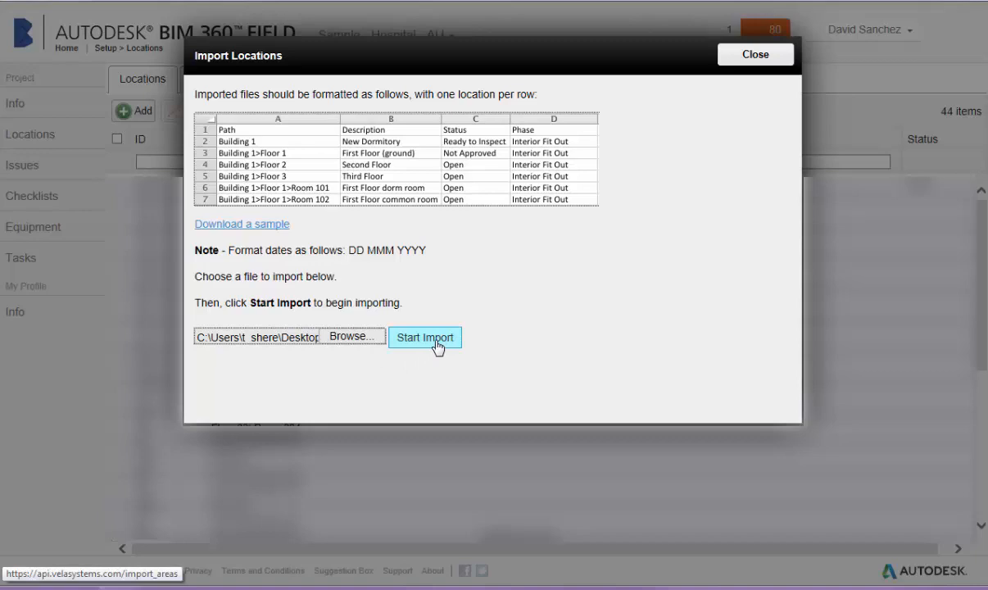
click(424, 338)
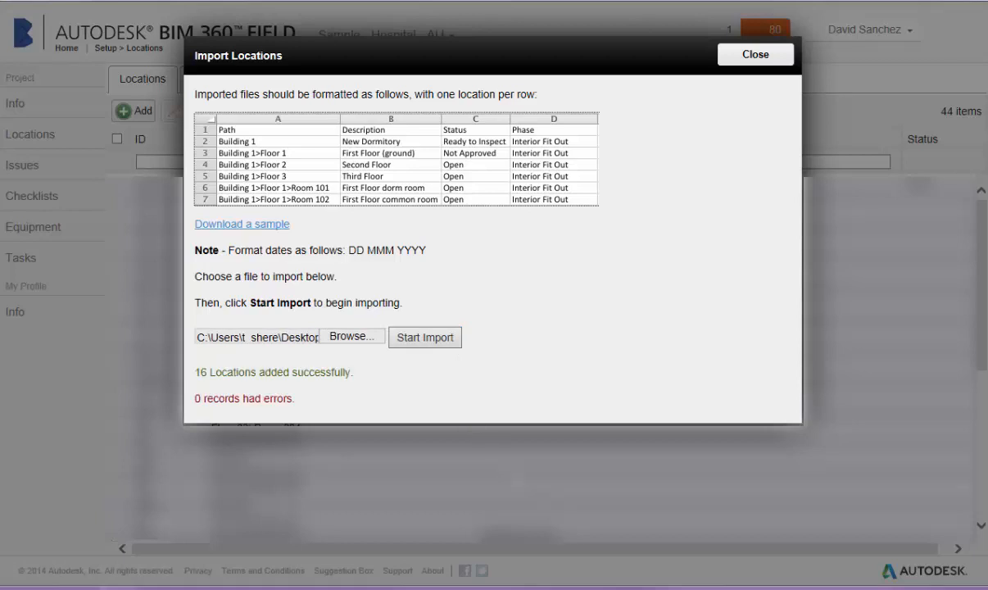
click(754, 54)
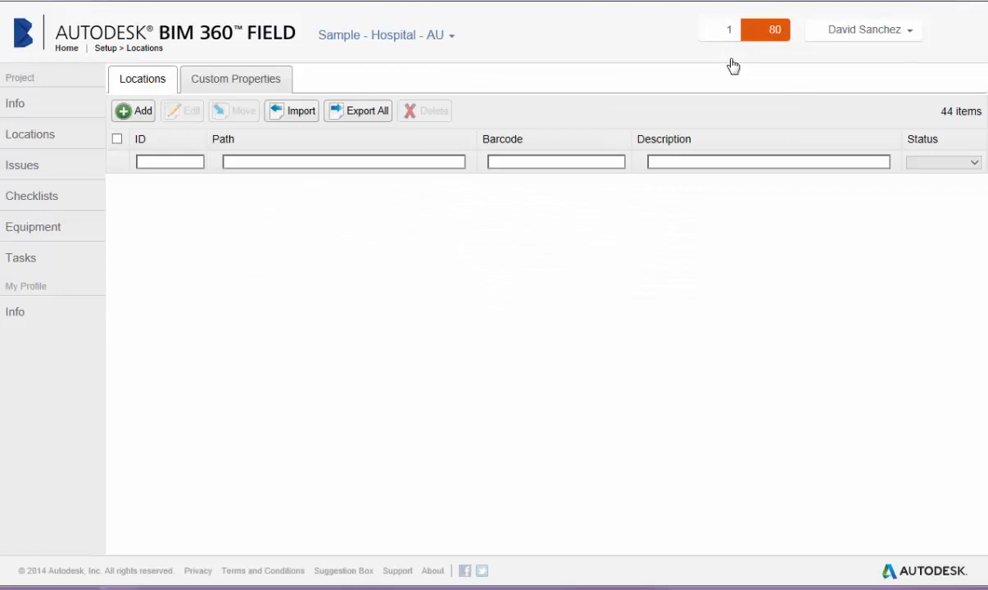